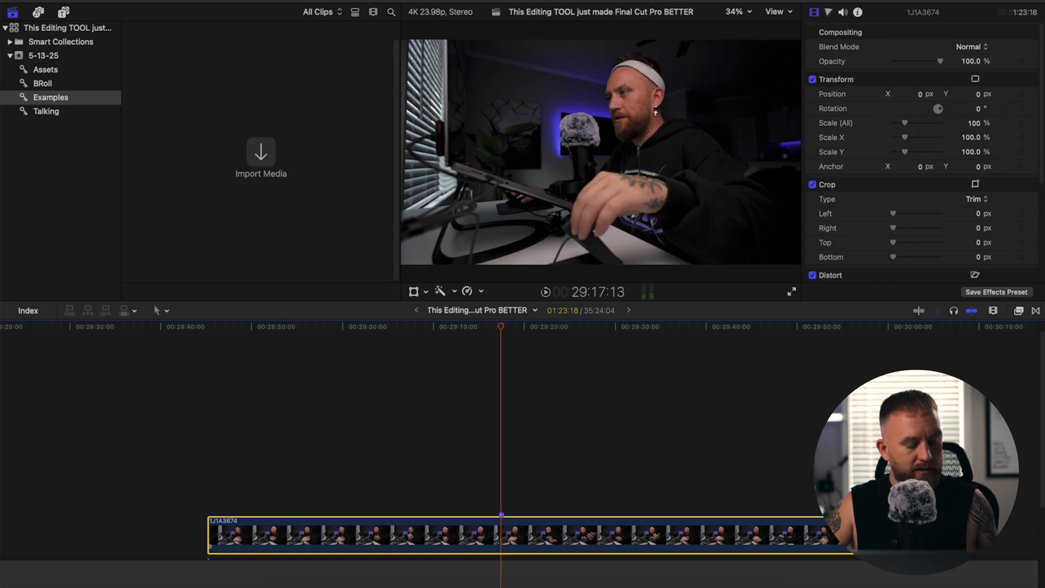
mouse_move(528, 546)
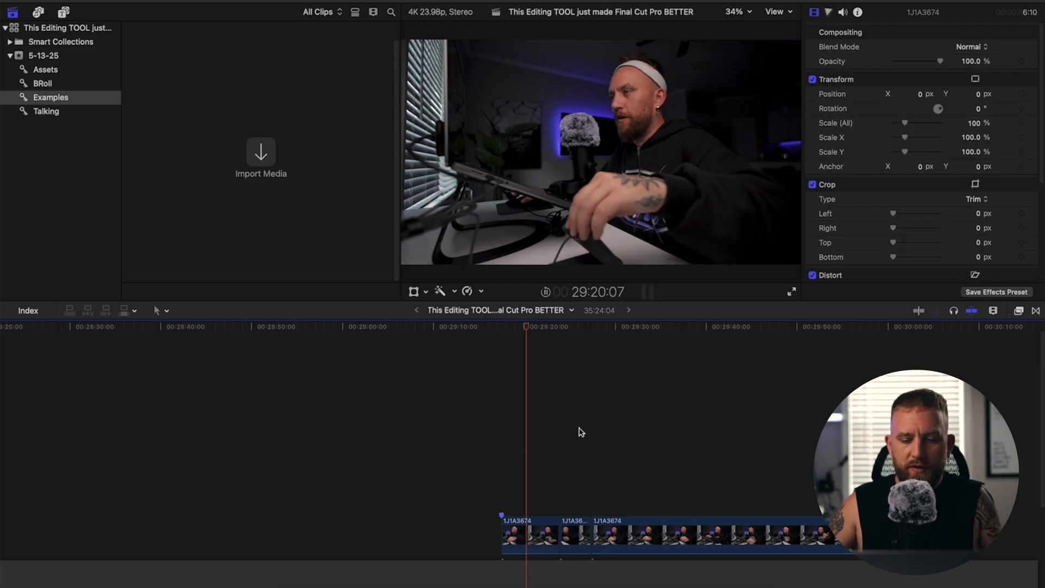
- Select a point on the talking-head clip in the timeline for cutting
left_click(538, 541)
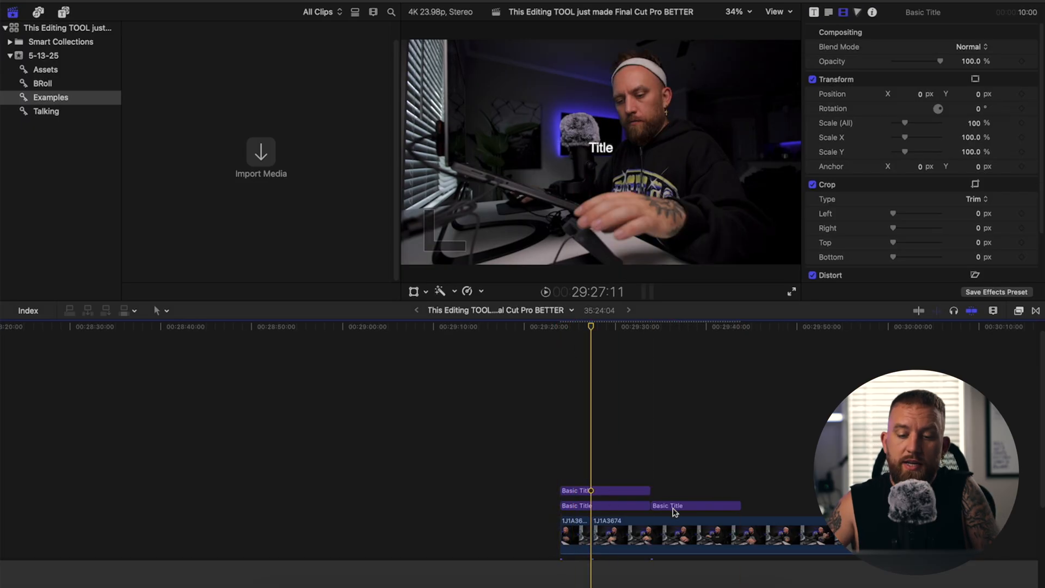
- Connect a Basic Title above the storyline by dragging it onto the talking-head clips
left_click(53, 12)
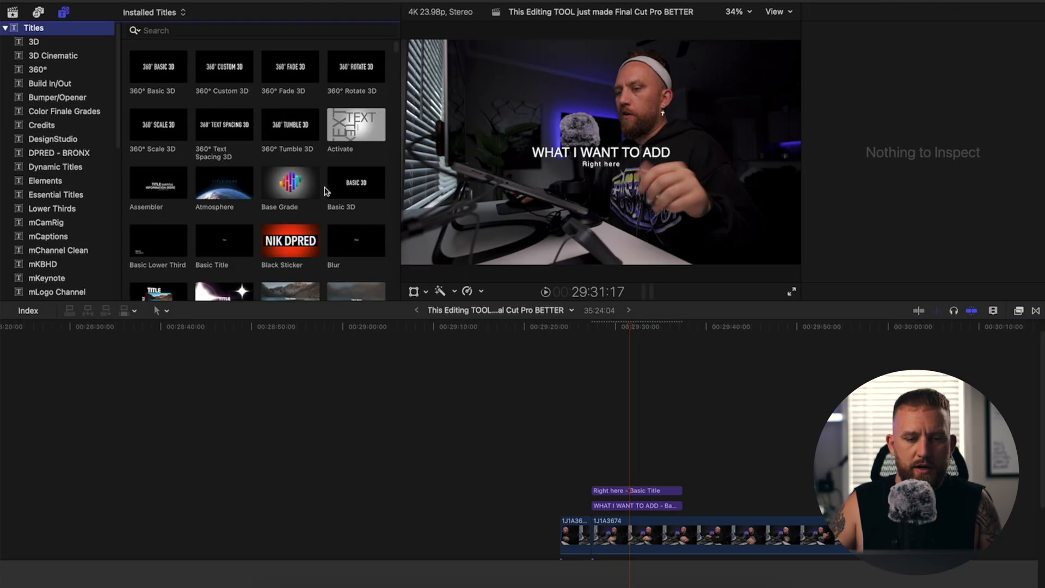
left_click_drag(223, 239, 627, 443)
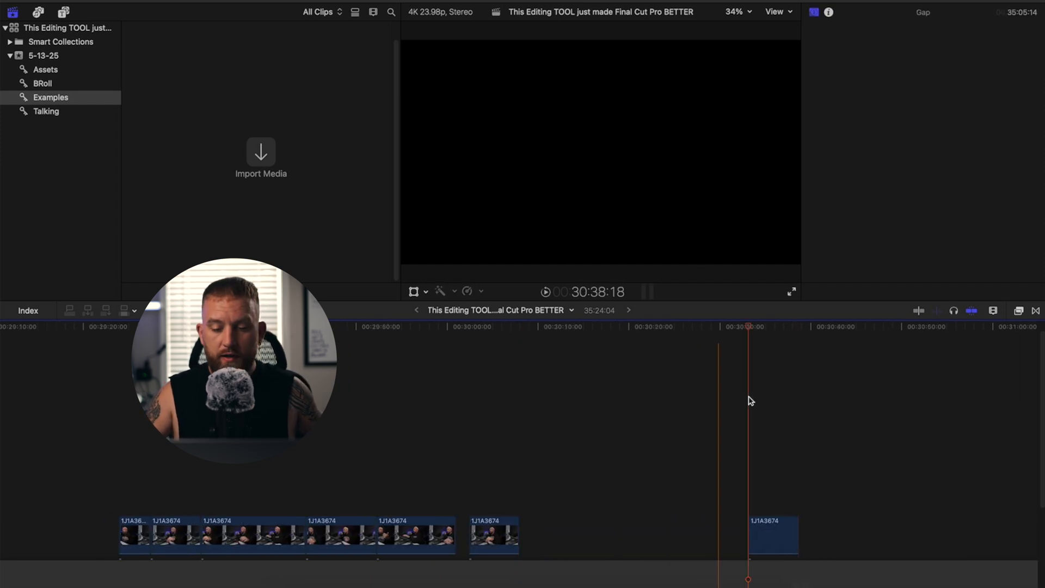
- Select a talking-head clip in the timeline to reposition it with gaps
left_click(252, 541)
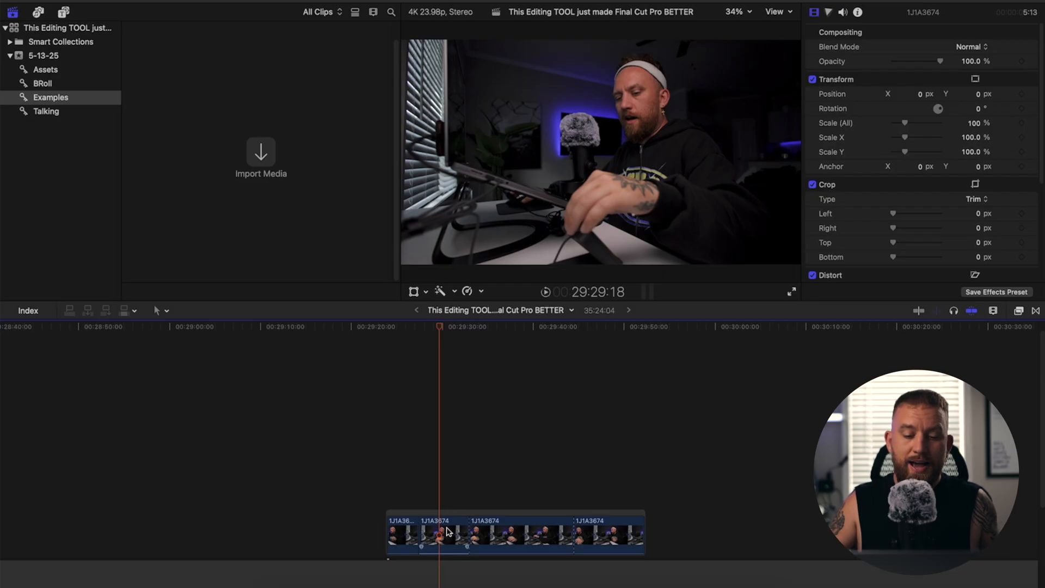
- Delete the short second clip so an empty gap replaces it, then step forward
left_click(444, 539)
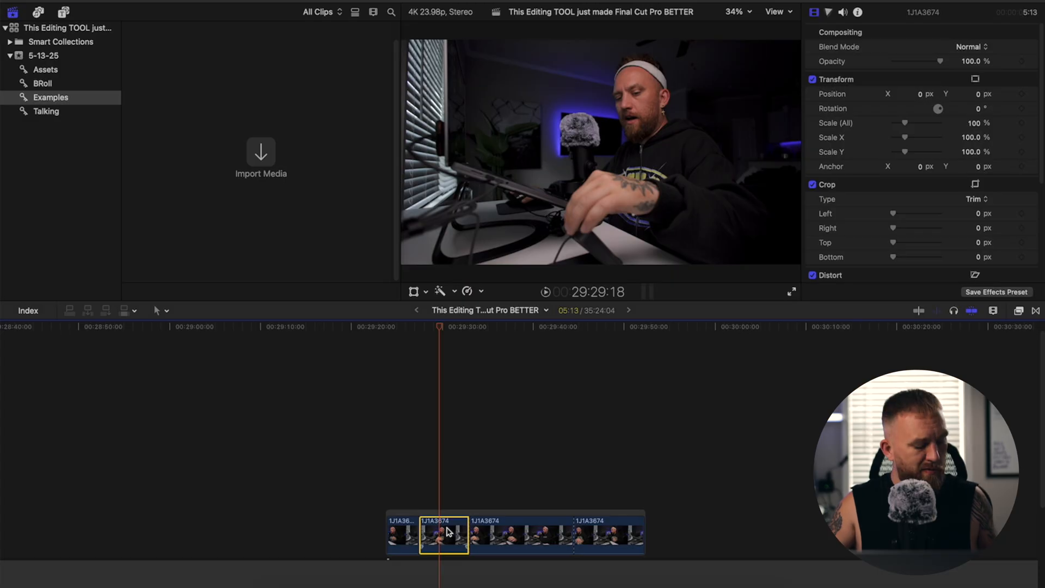
key("delete")
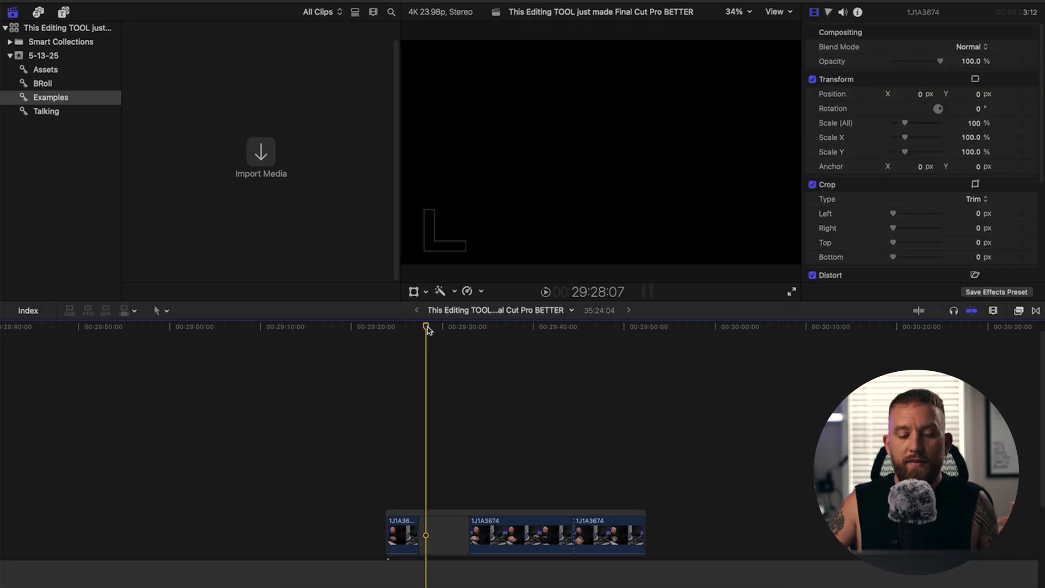
key("right")
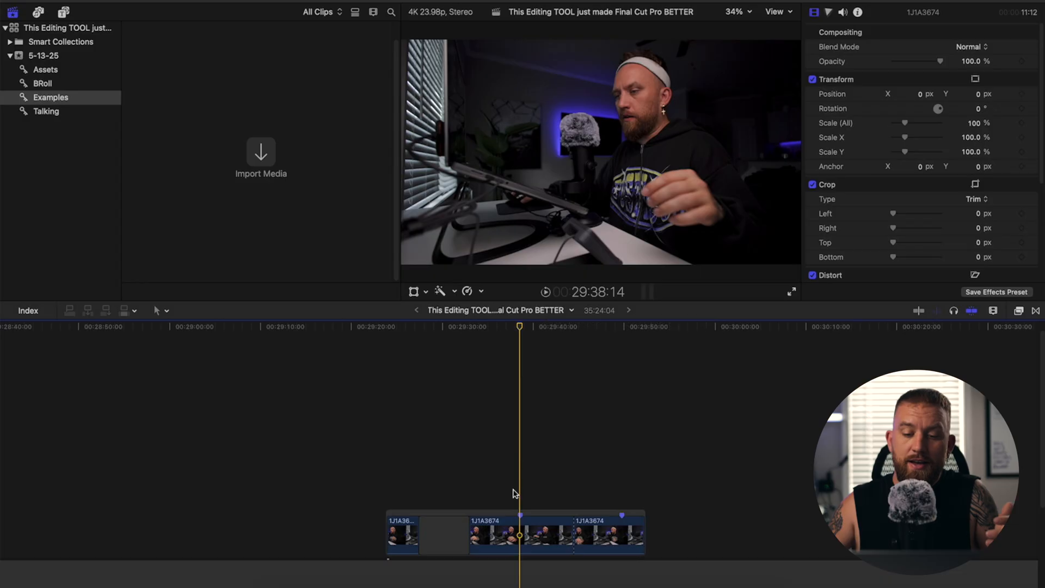
- Select the 1J1A3674 clip right after the gap for grading
left_click(498, 538)
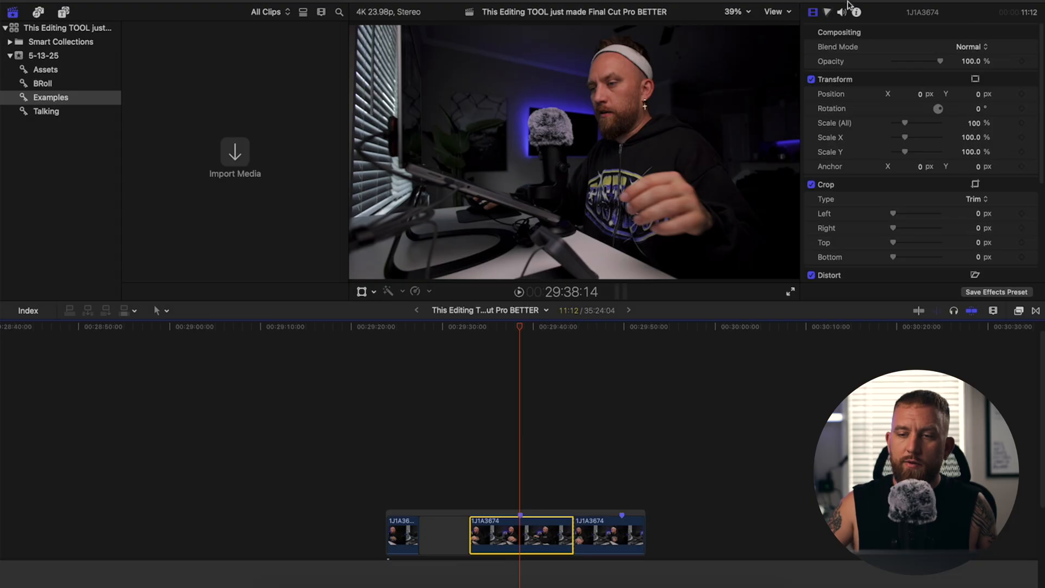
- Show all four color wheels and apply a Color Wheels correction to the middle clip
left_click(827, 12)
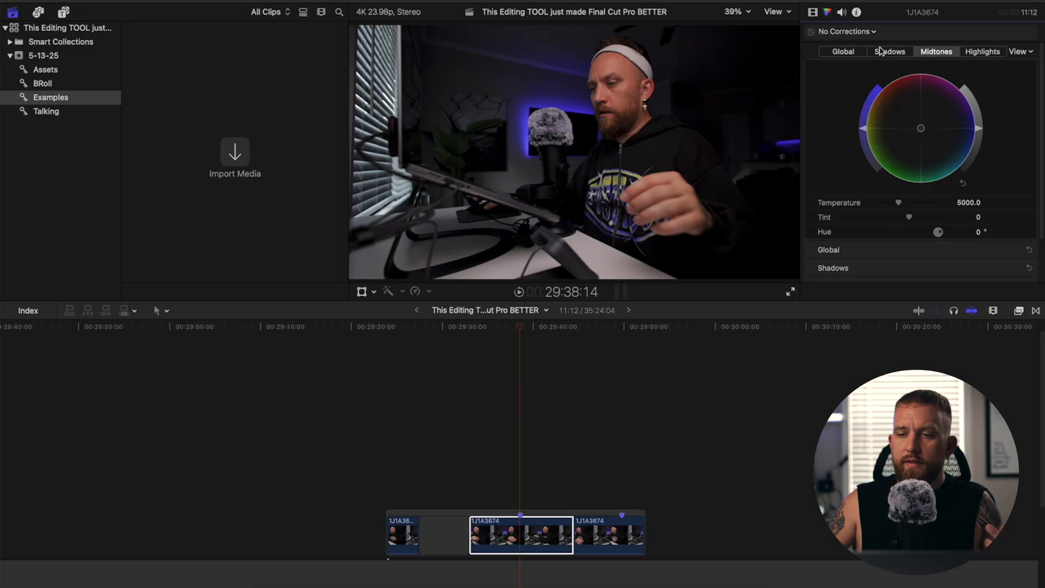
left_click(983, 52)
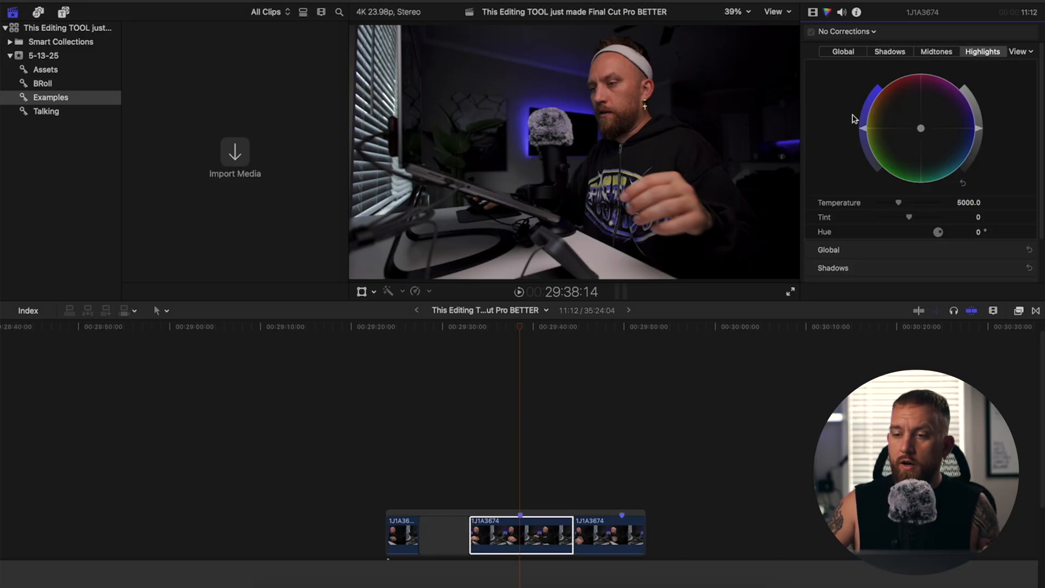
left_click(1016, 51)
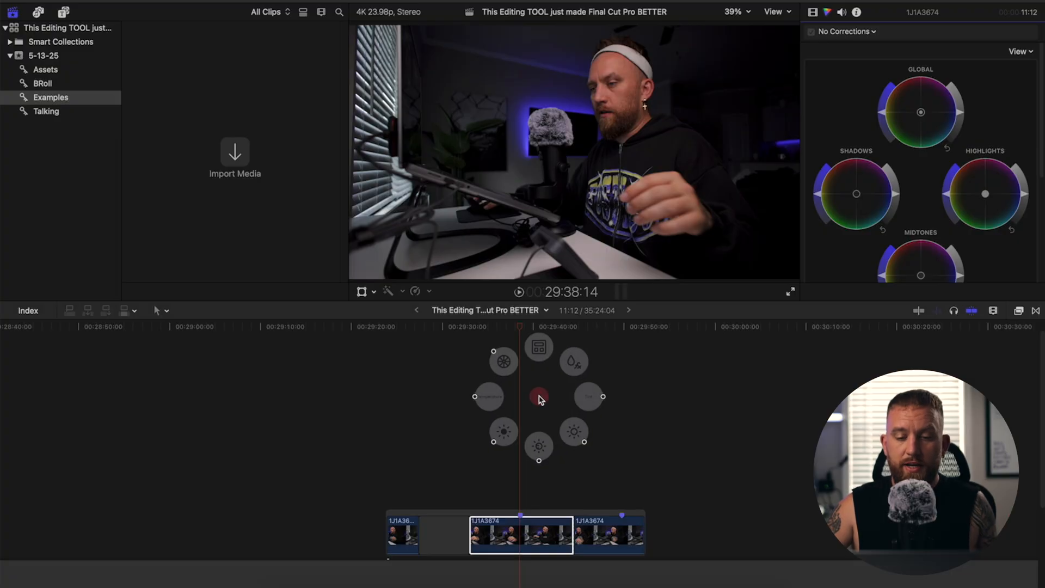
mouse_move(491, 400)
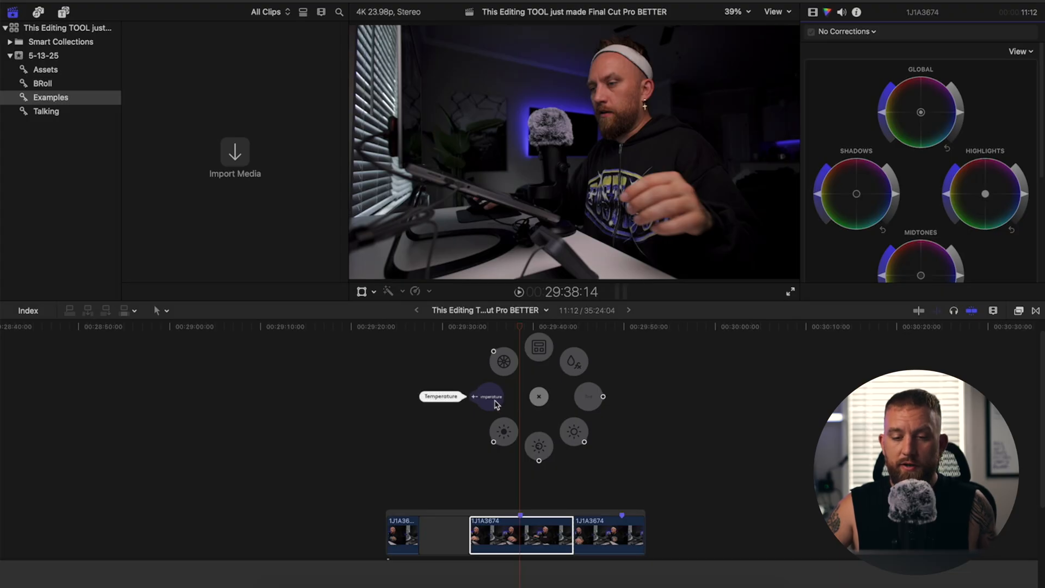
left_click(489, 396)
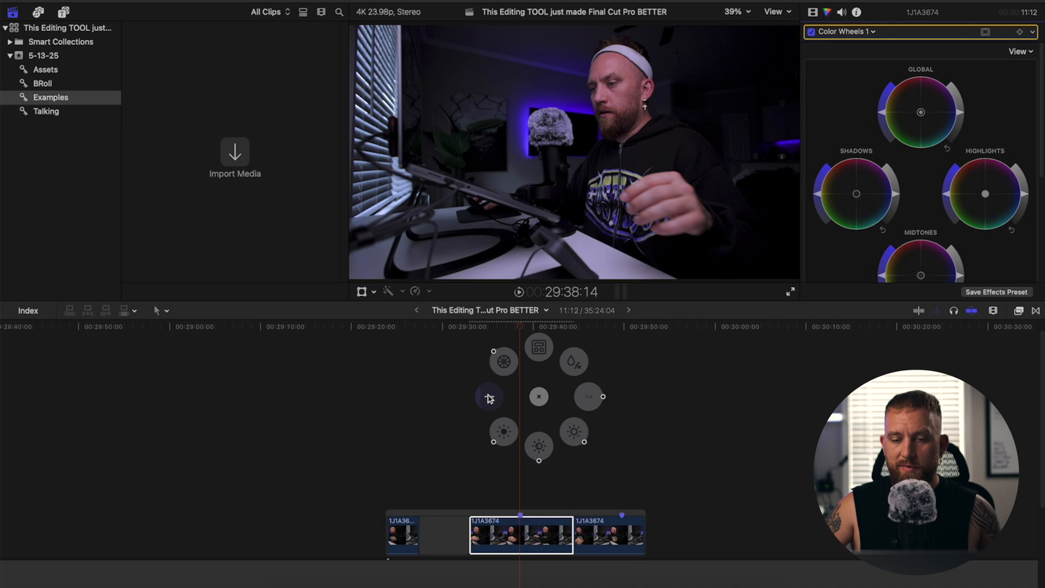
mouse_move(588, 397)
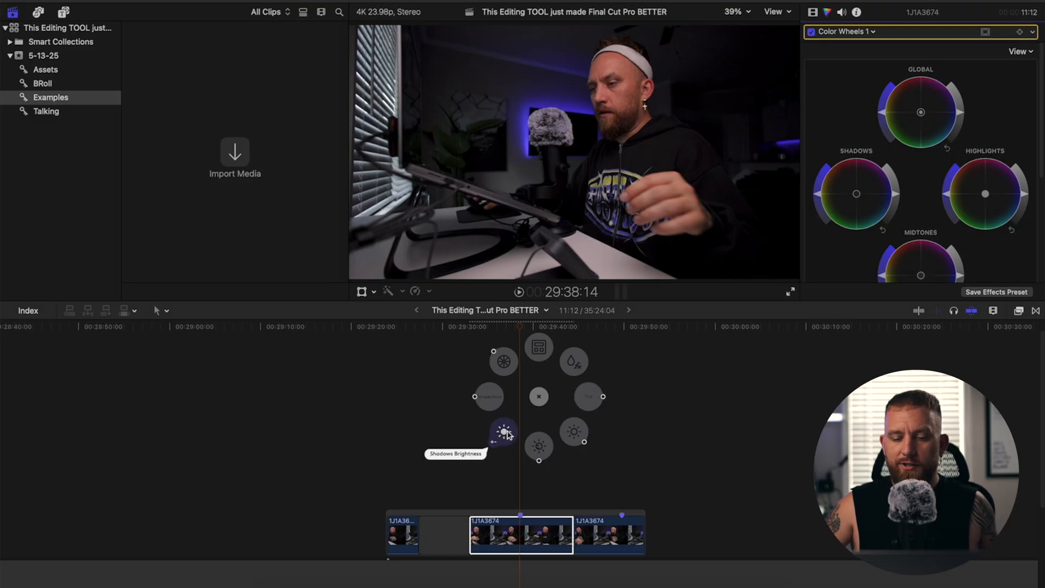
mouse_move(518, 443)
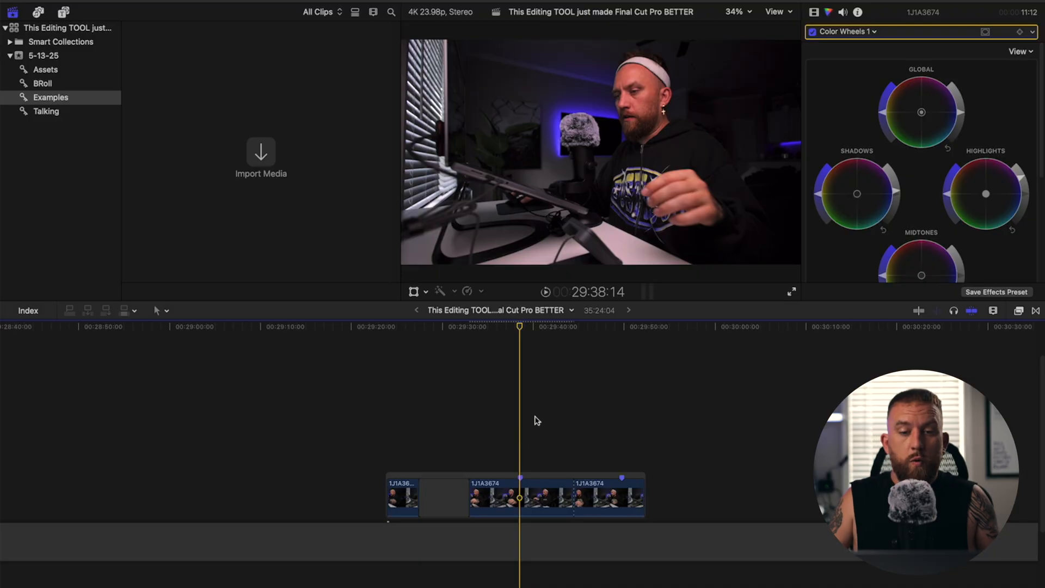
mouse_move(548, 416)
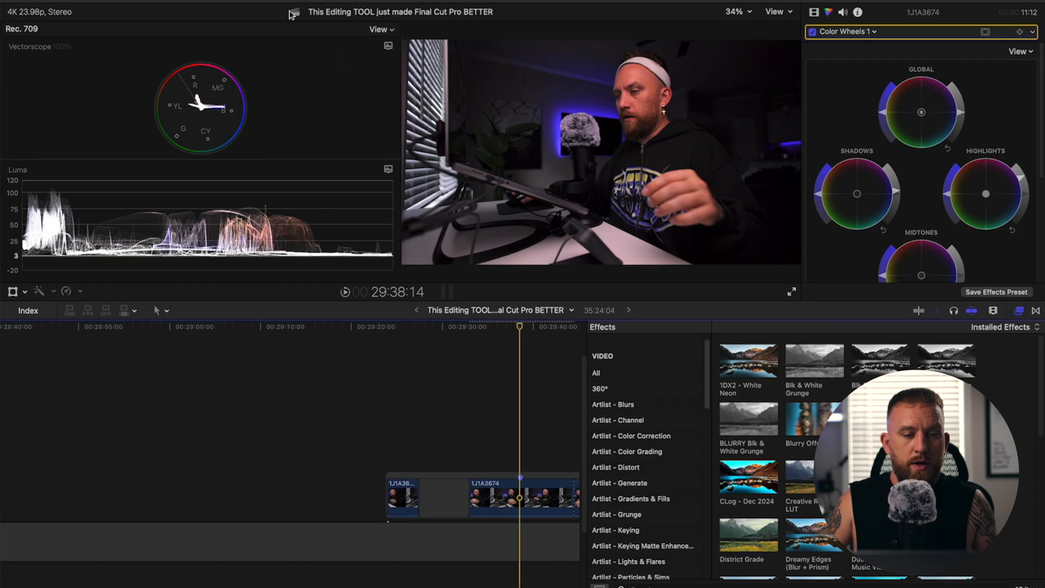
mouse_move(288, 152)
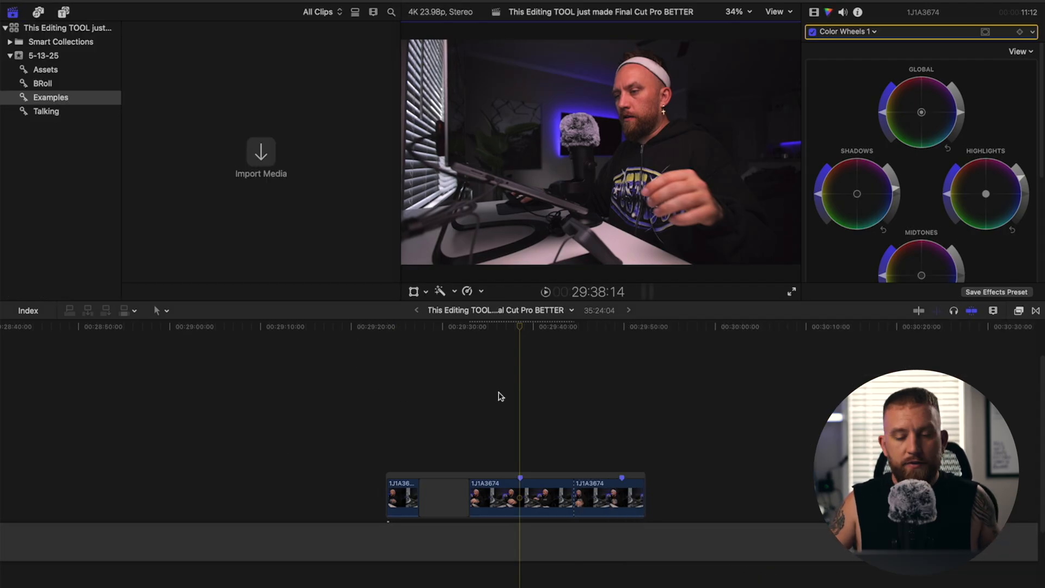
- Copy the middle clip's Color Wheels grade and paste its attributes onto another clip
left_click(523, 497)
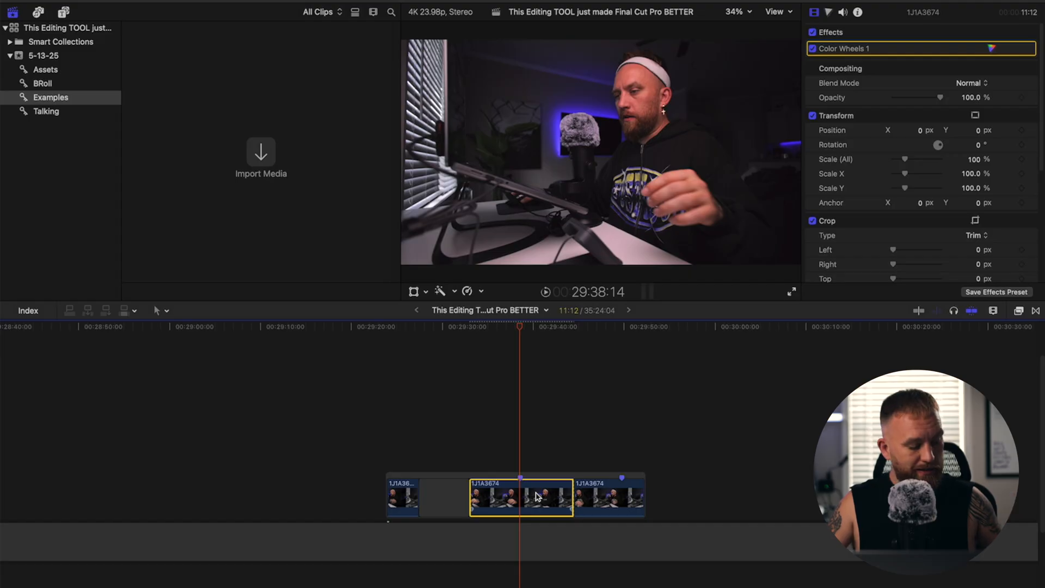
left_click(607, 501)
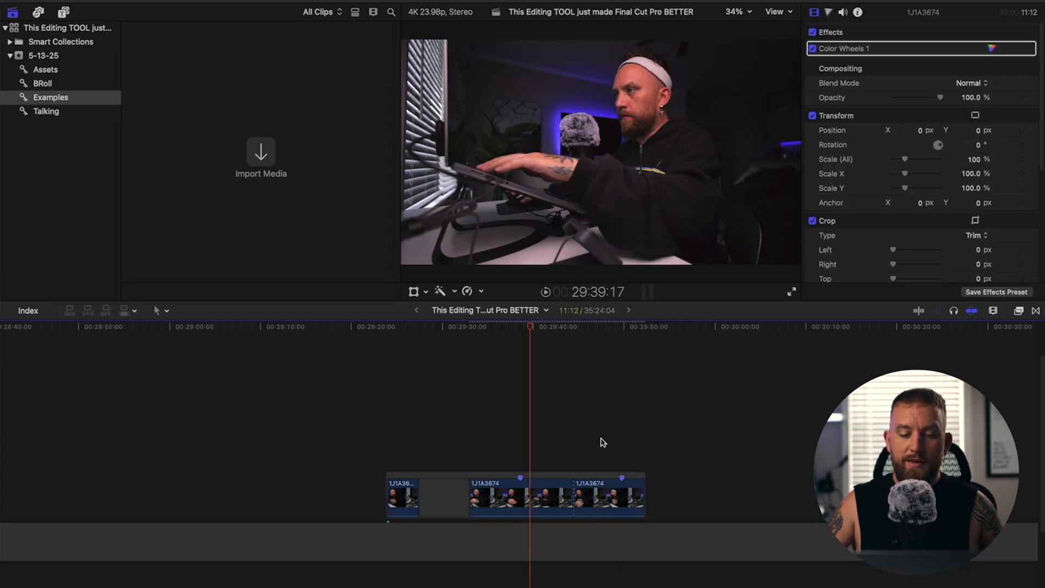
left_click(521, 502)
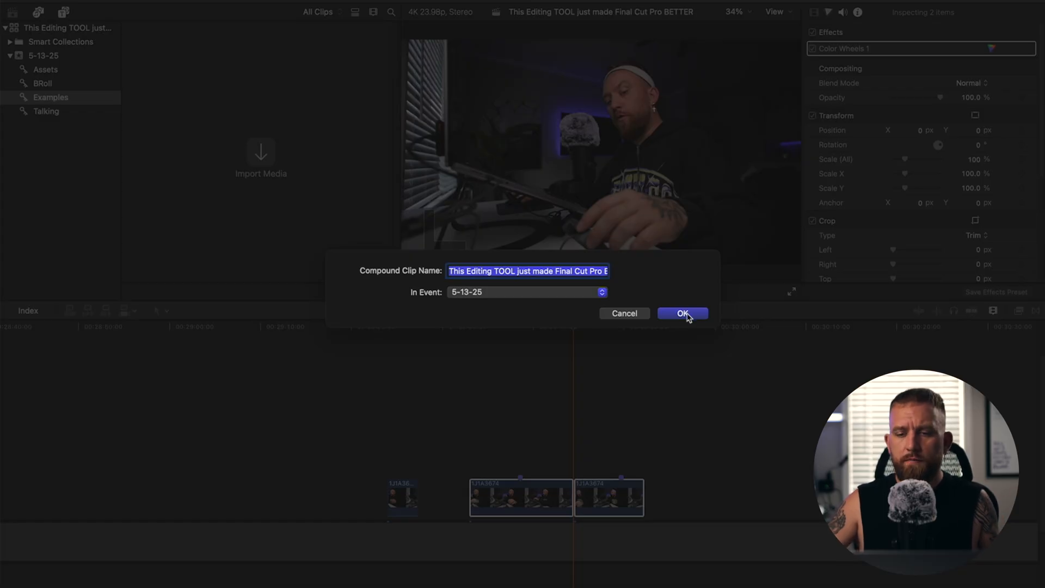
- Confirm the new compound clip with its default name in event 5-13-25
left_click(682, 314)
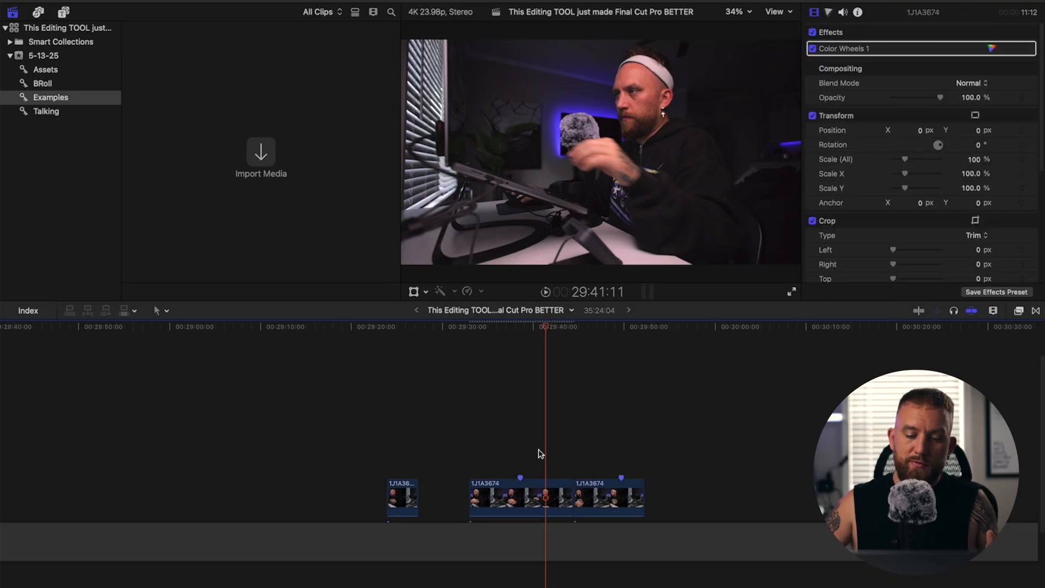
- Add the default Cross Dissolve transition between the two talking-head clips
left_click(599, 503)
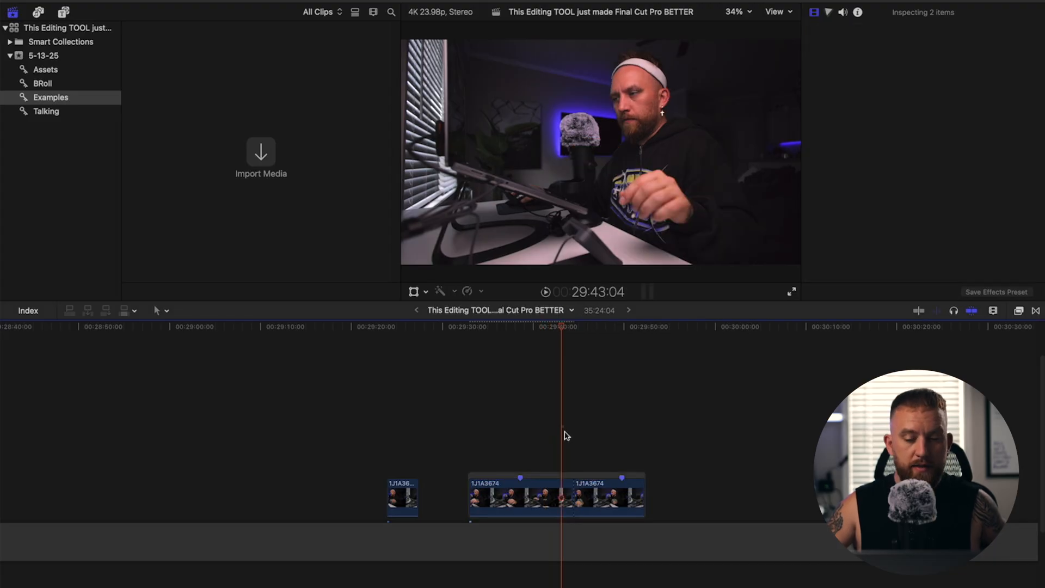
left_click(559, 501)
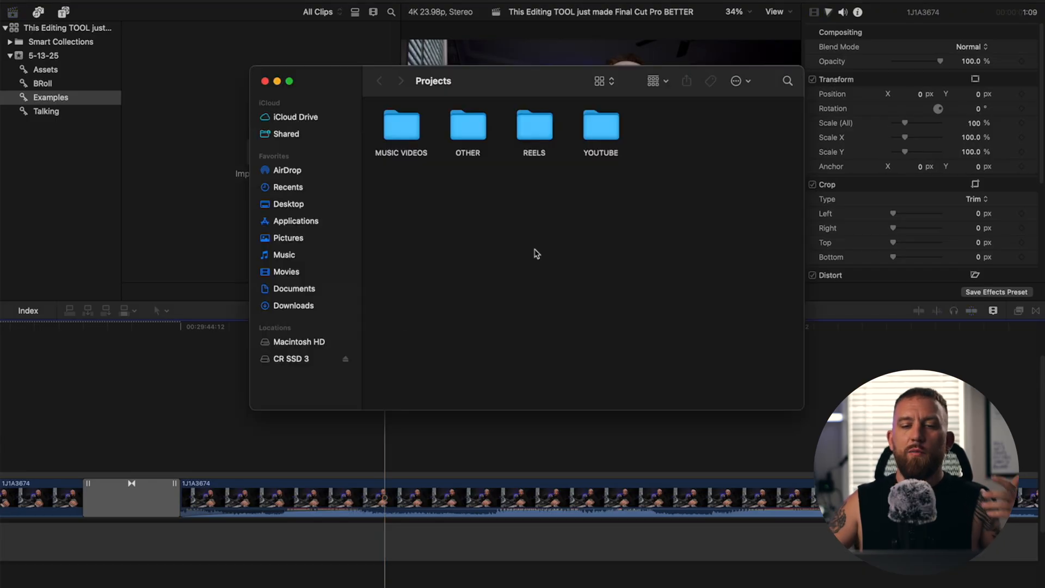
mouse_move(413, 144)
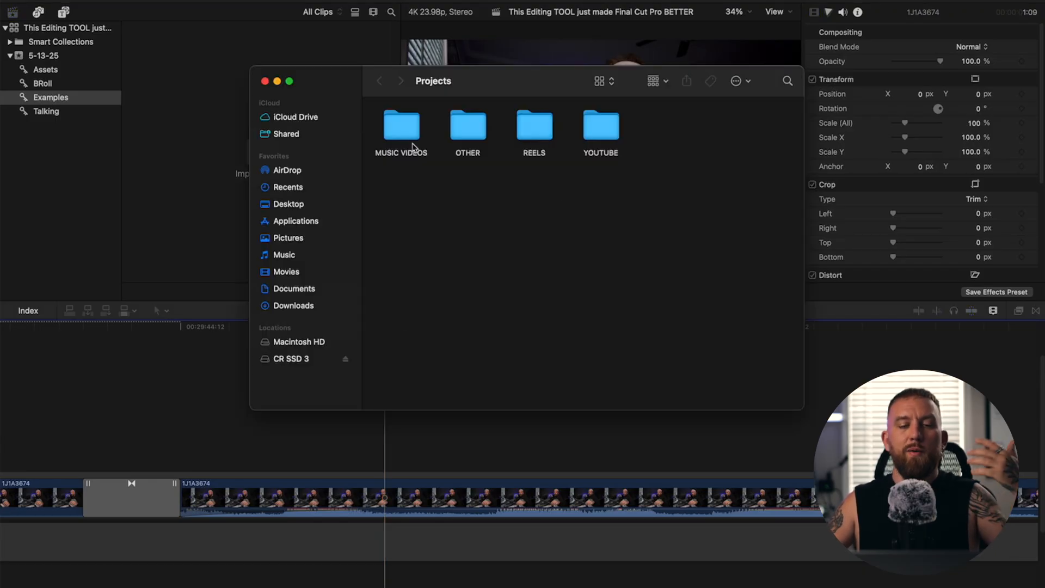
- Look inside the YOUTUBE folder, then return to the Projects folder
double_click(601, 128)
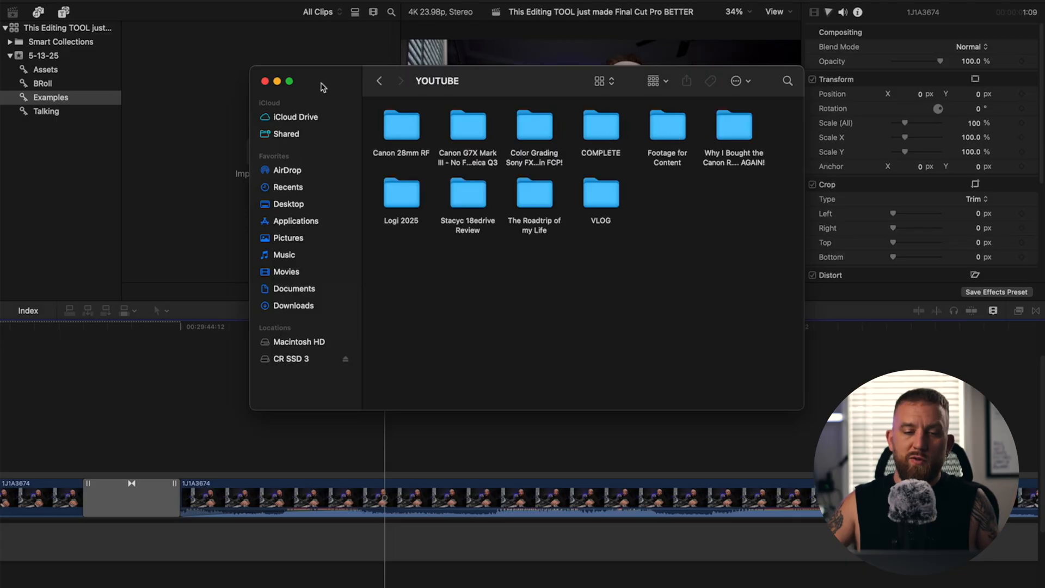
left_click(378, 80)
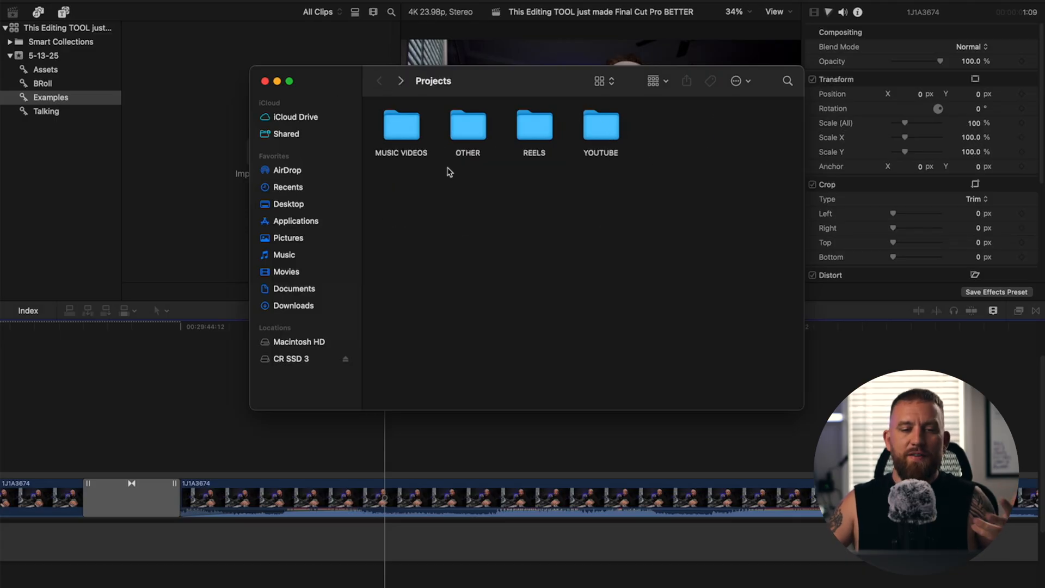
mouse_move(252, 82)
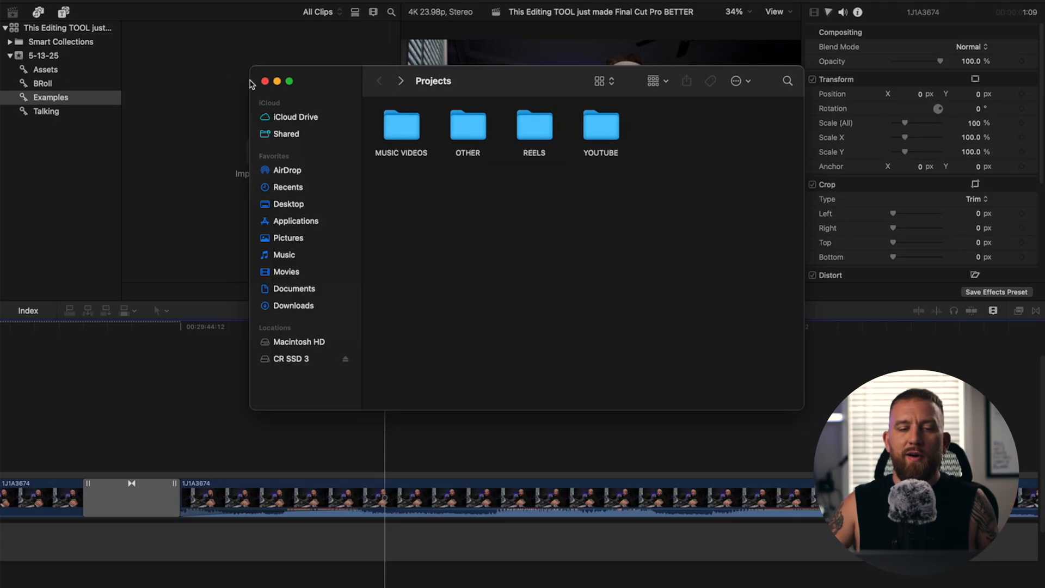